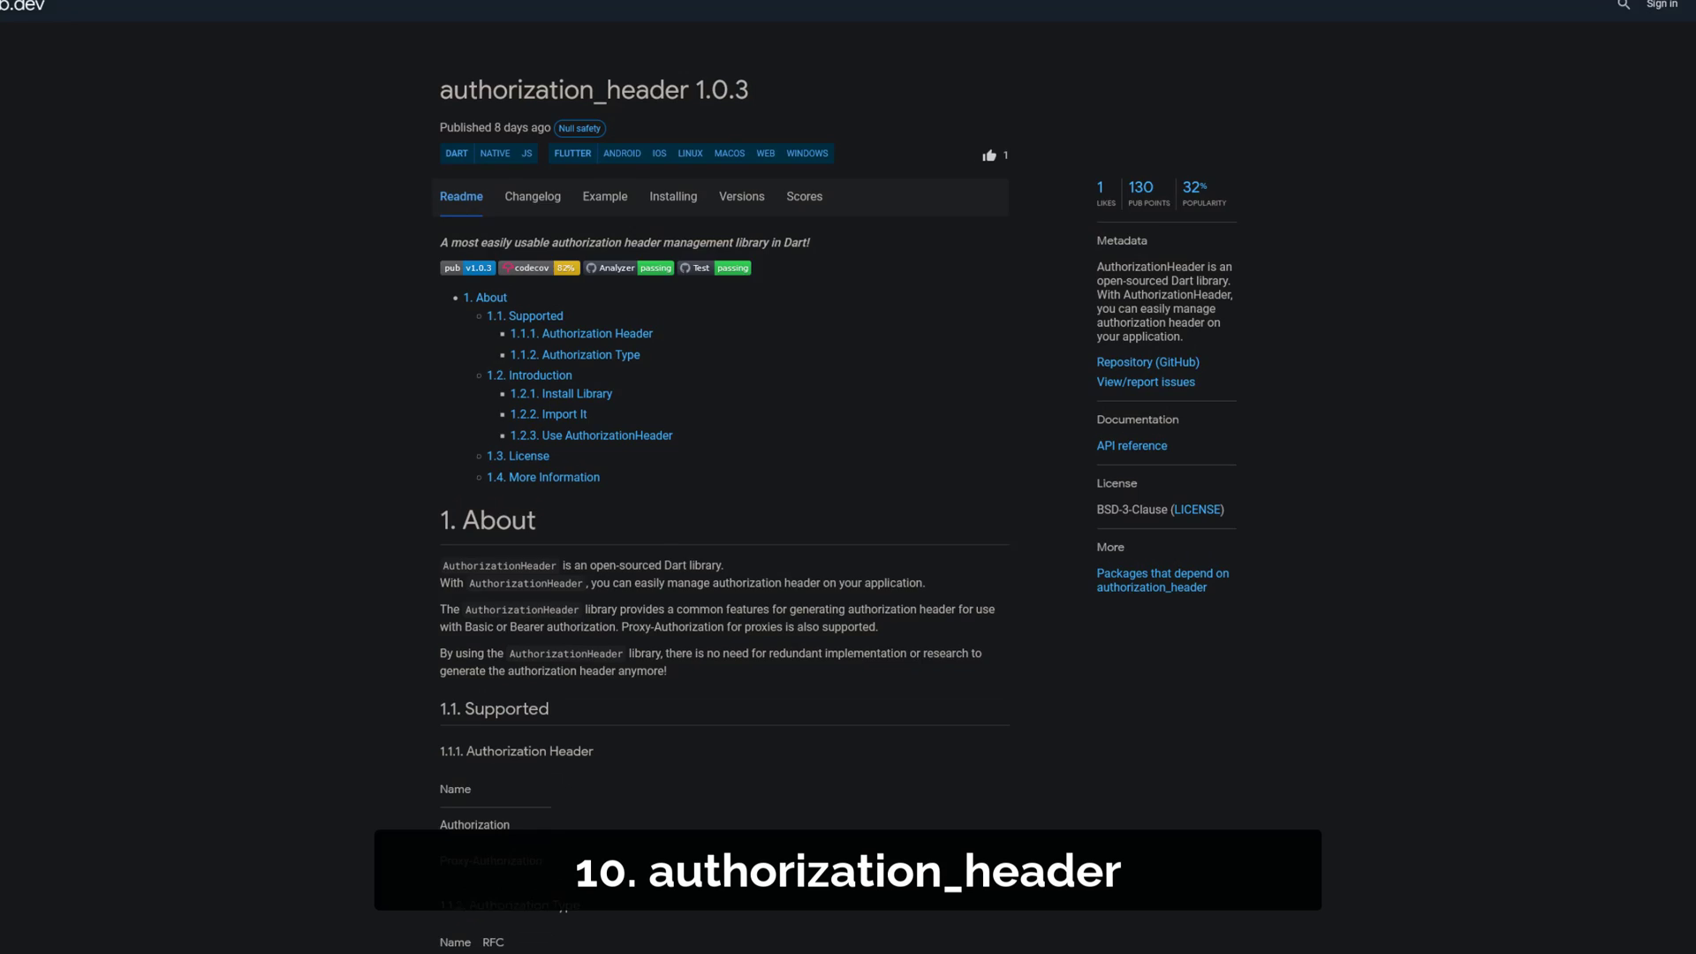
Scroll through the Readme of the authorization_header 1.0.3 package page.
{"action": "scroll", "scroll_direction": "down", "scroll_amount": 3}
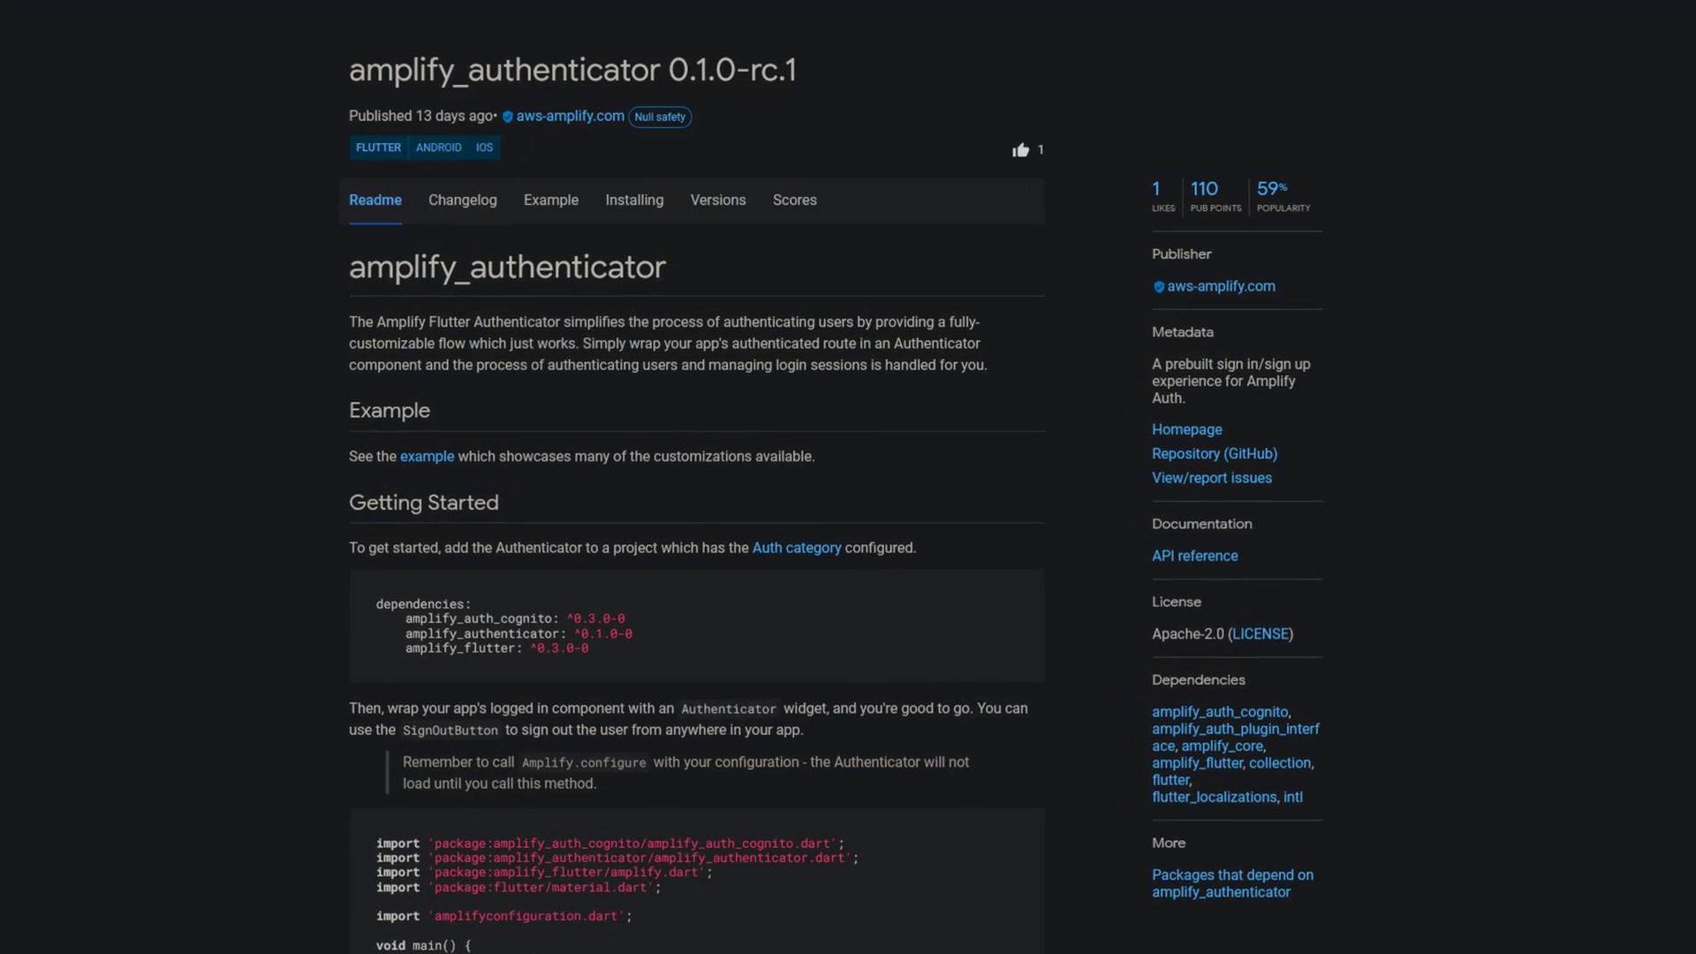
Scroll the amplify_authenticator 0.1.0-rc.1 Readme, then the oauth_webauth 1.0.0+2 Readme.
{"action": "scroll", "scroll_direction": "down", "scroll_amount": 3}
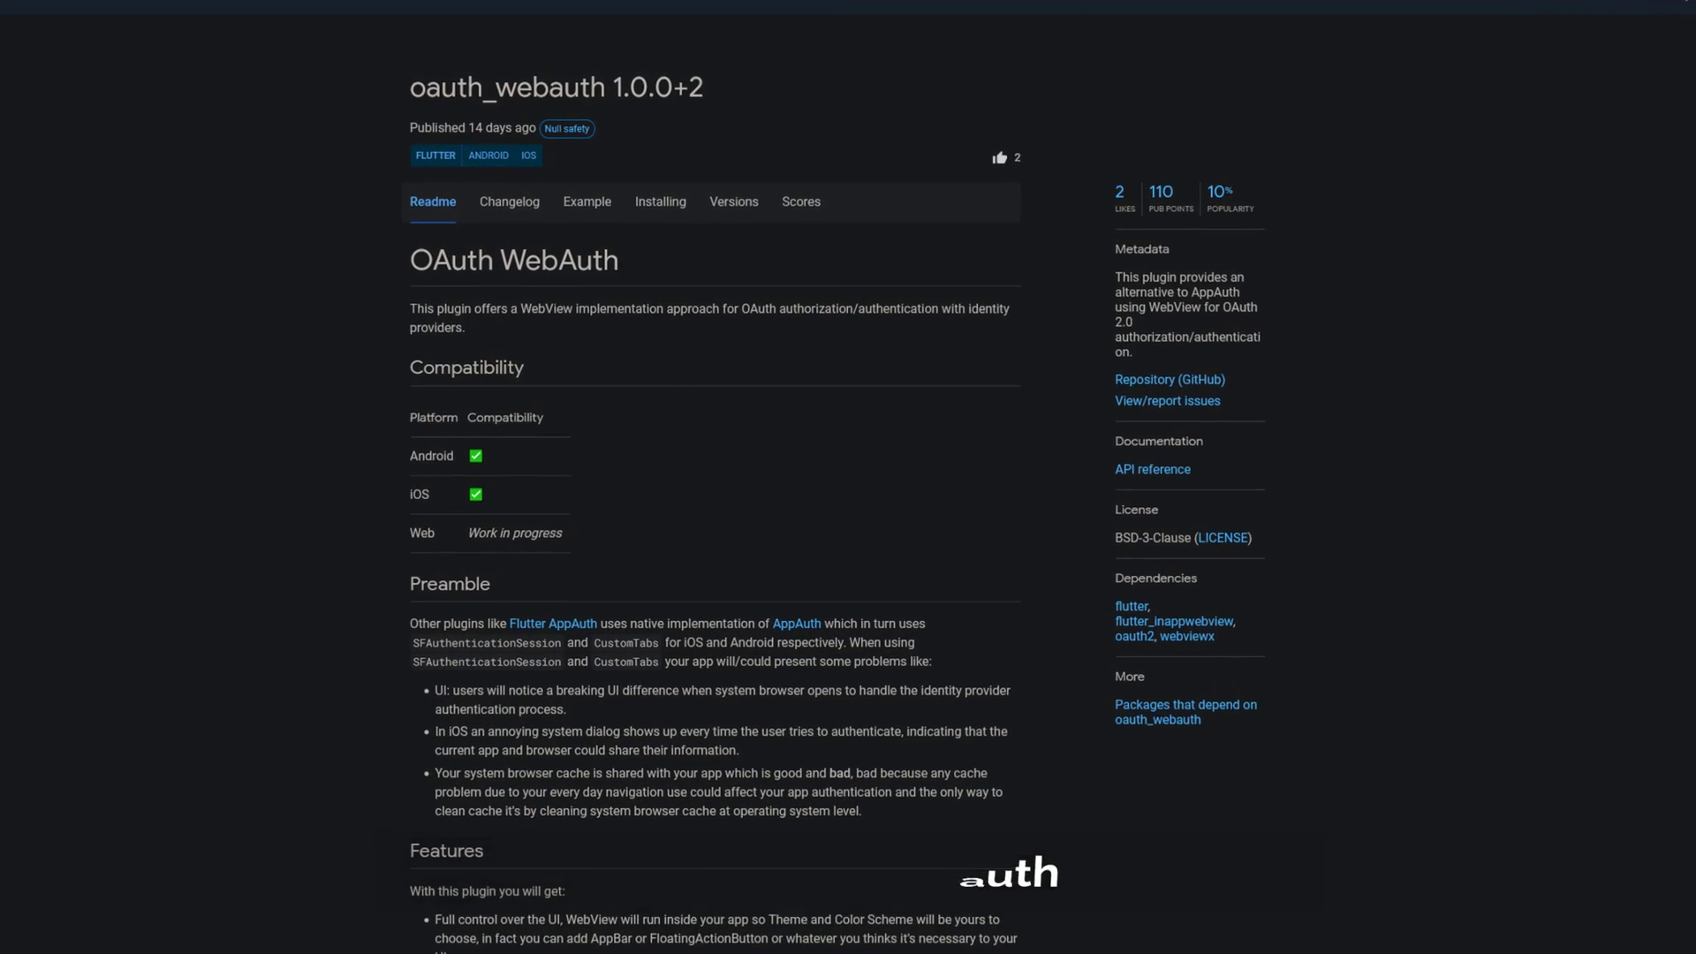
{"action": "scroll", "scroll_direction": "down", "scroll_amount": 3}
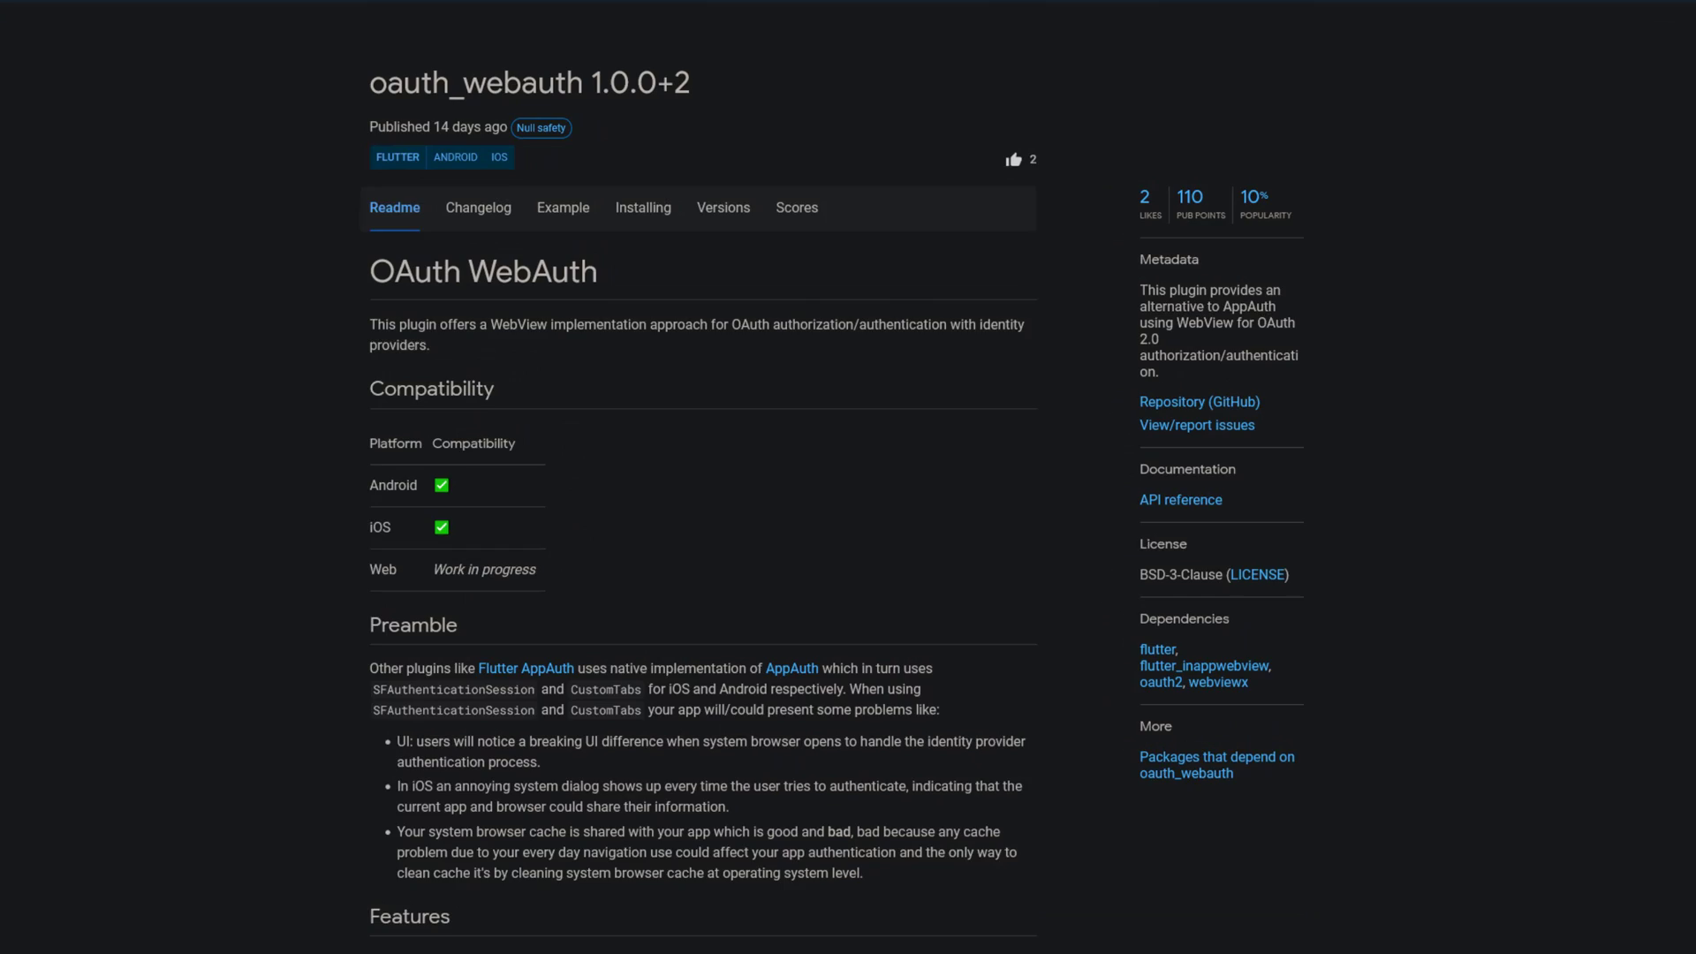
{"action": "scroll", "scroll_direction": "down", "scroll_amount": 3}
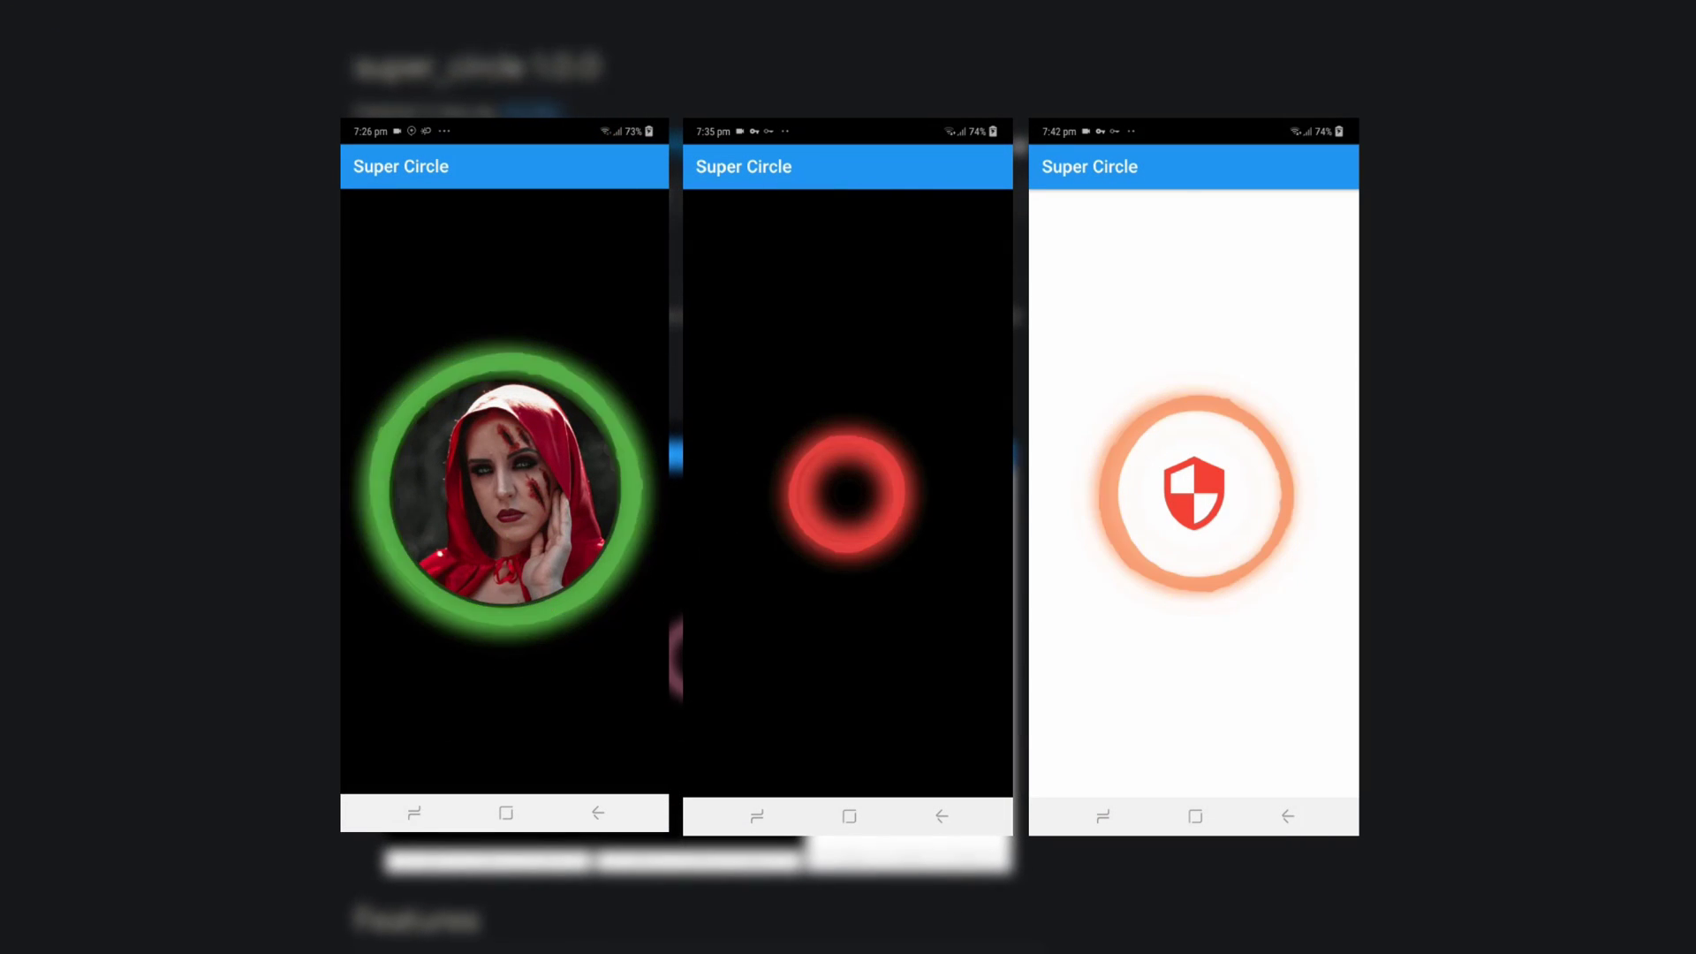
Scroll the super_circle 1.0.0 Readme down to its glowing-circle screenshots.
{"action": "scroll", "scroll_direction": "down", "scroll_amount": 3}
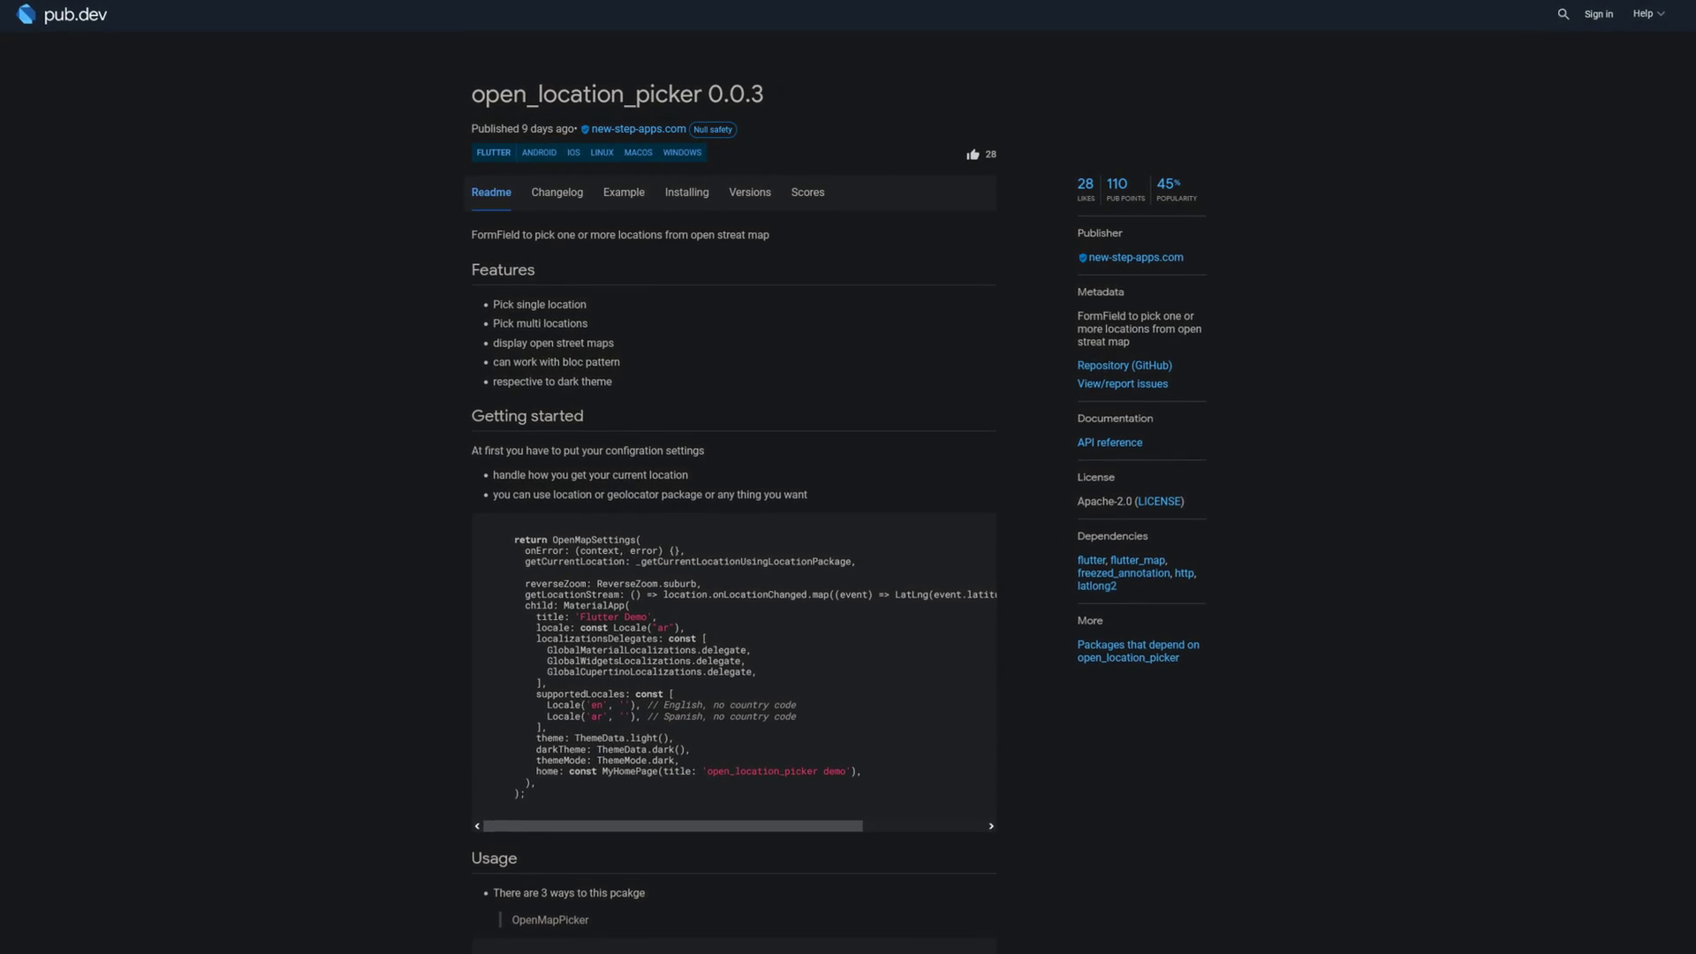
Scroll the open_location_picker 0.0.3 Readme, then return home and scroll to Flutter Favorites.
{"action": "scroll", "scroll_direction": "down", "scroll_amount": 3}
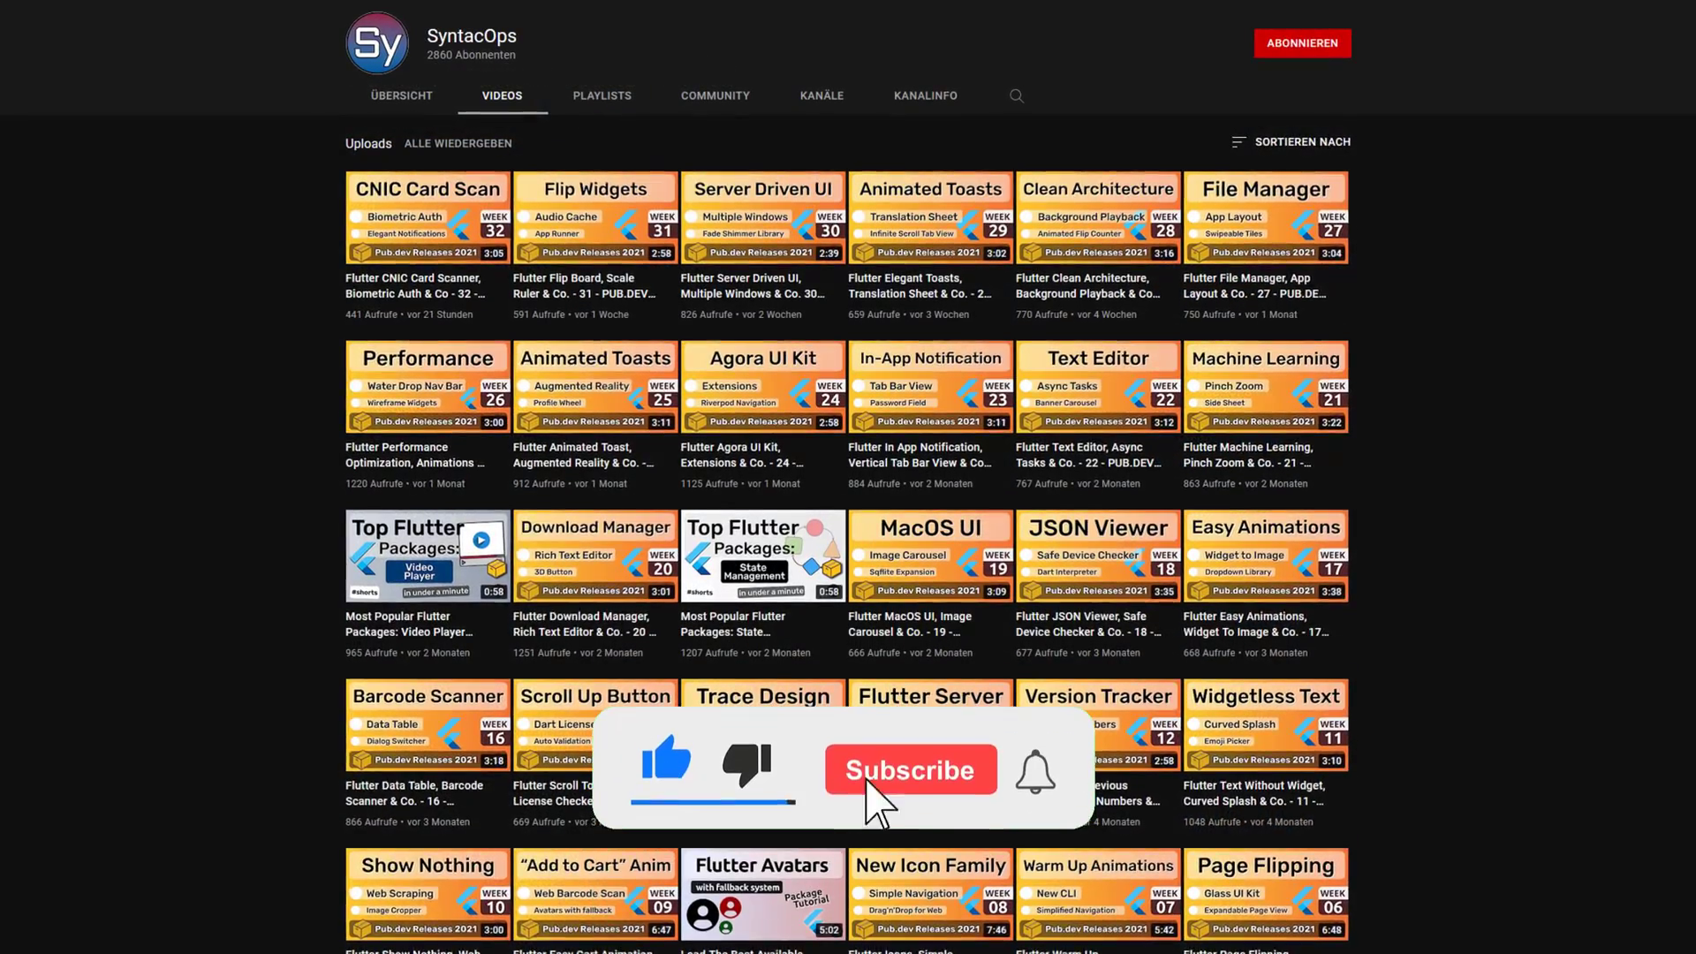
{"action": "left_click", "coordinate": [910, 770]}
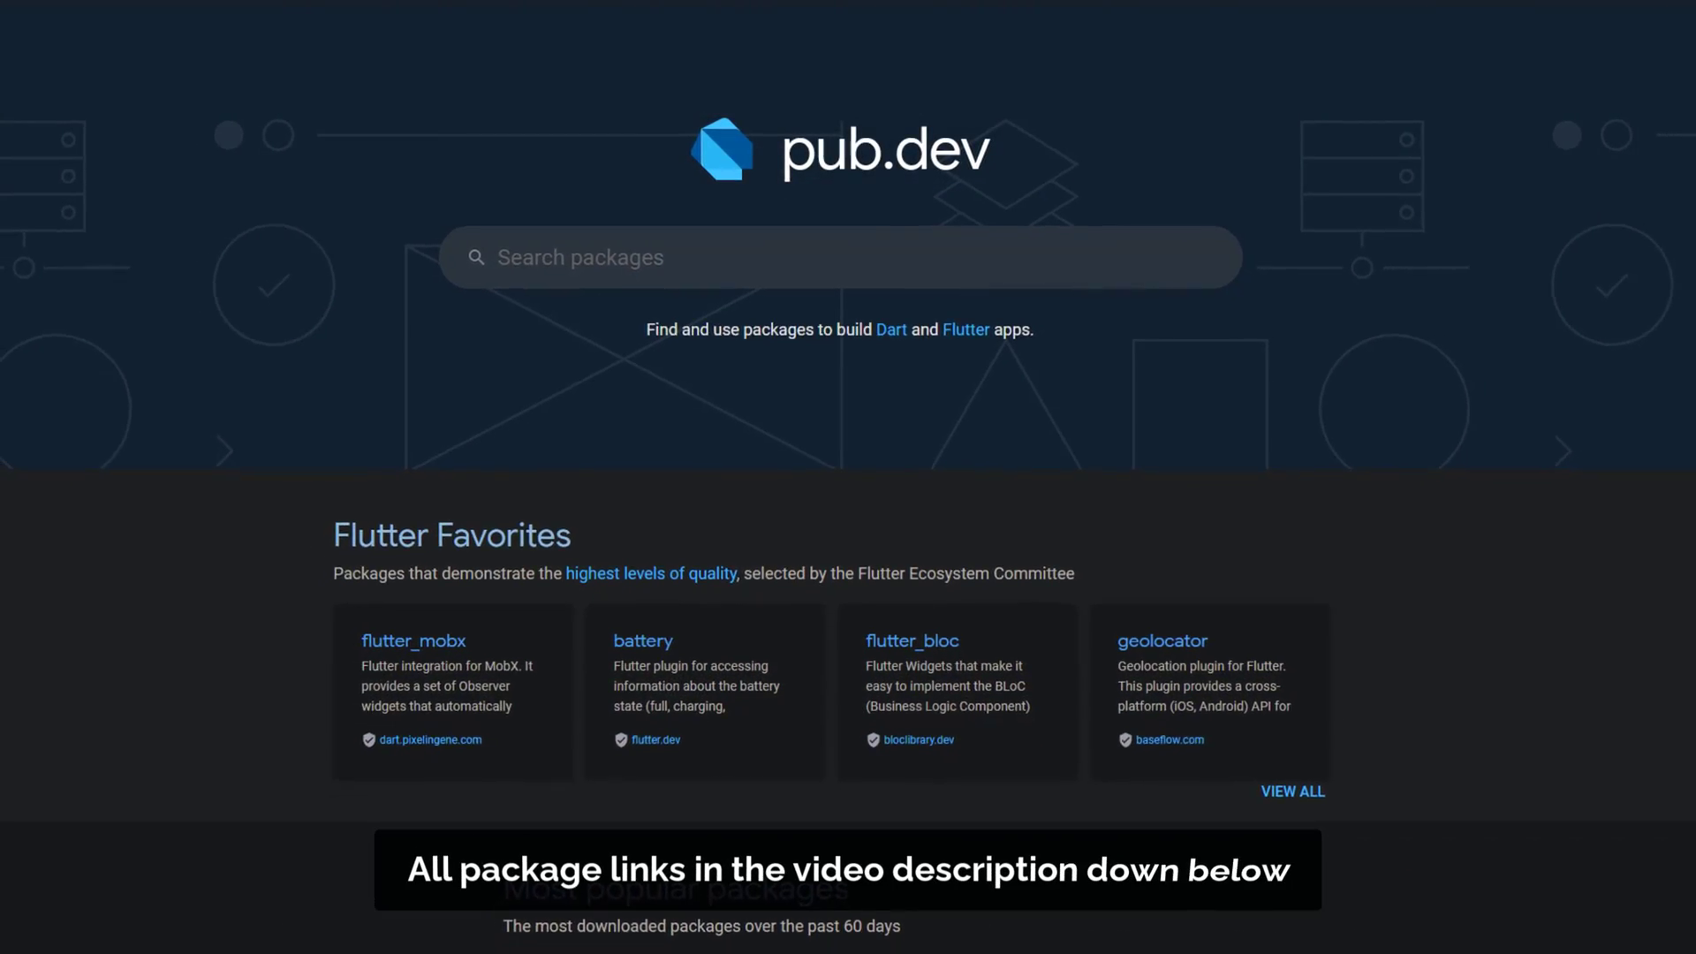
{"action": "scroll", "scroll_direction": "down", "scroll_amount": 3}
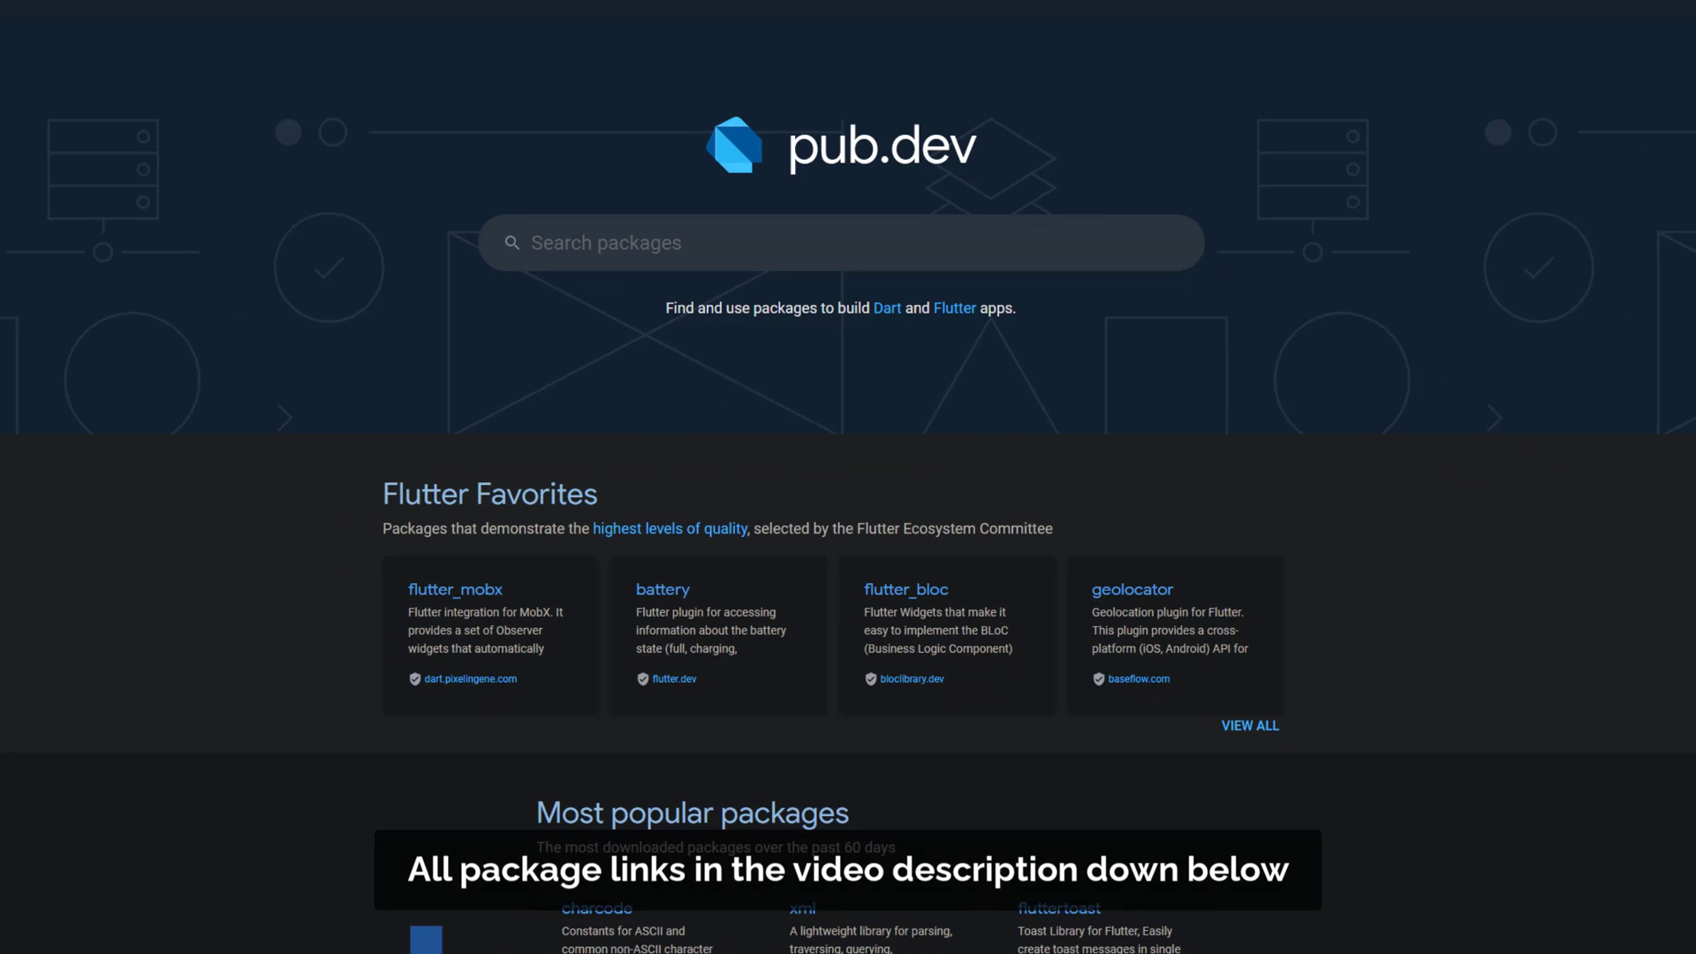